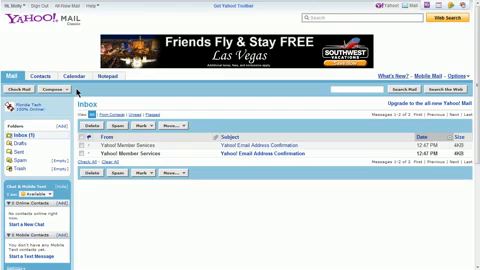
- Begin adding a new mail account from the Accounts options, reaching the account-name step
{"action": "scroll", "scroll_direction": "down", "scroll_amount": 3}
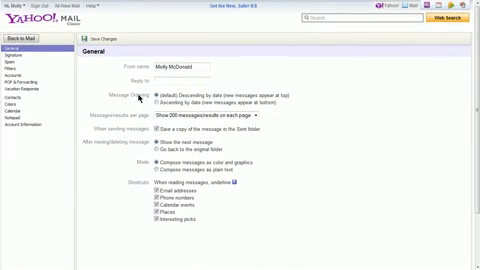
{"action": "left_click", "coordinate": [22, 76]}
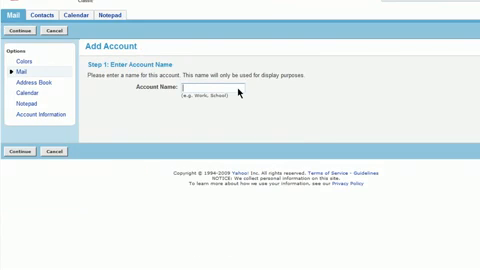
- Name the account 'Work', enter sender name 'Moll' and address 'molly@', and continue
{"action": "type", "text": "Work"}
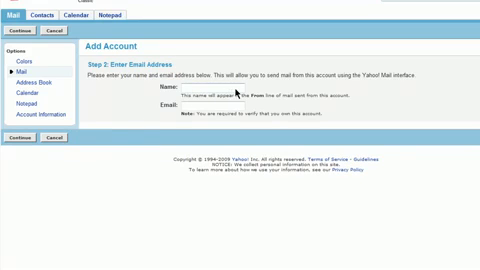
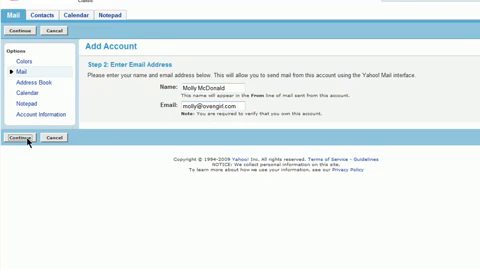
{"action": "left_click", "coordinate": [28, 32]}
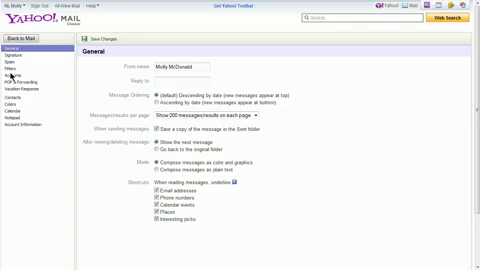
- Return to the mailbox and start a new message showing the added address in From
{"action": "left_click", "coordinate": [20, 80]}
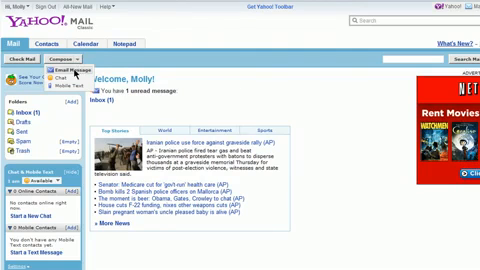
{"action": "left_click", "coordinate": [66, 62]}
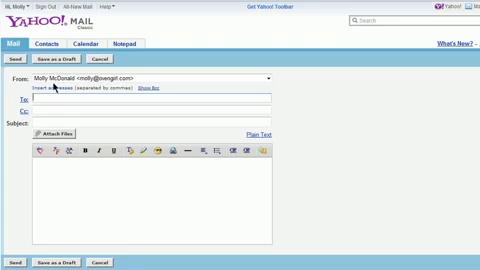